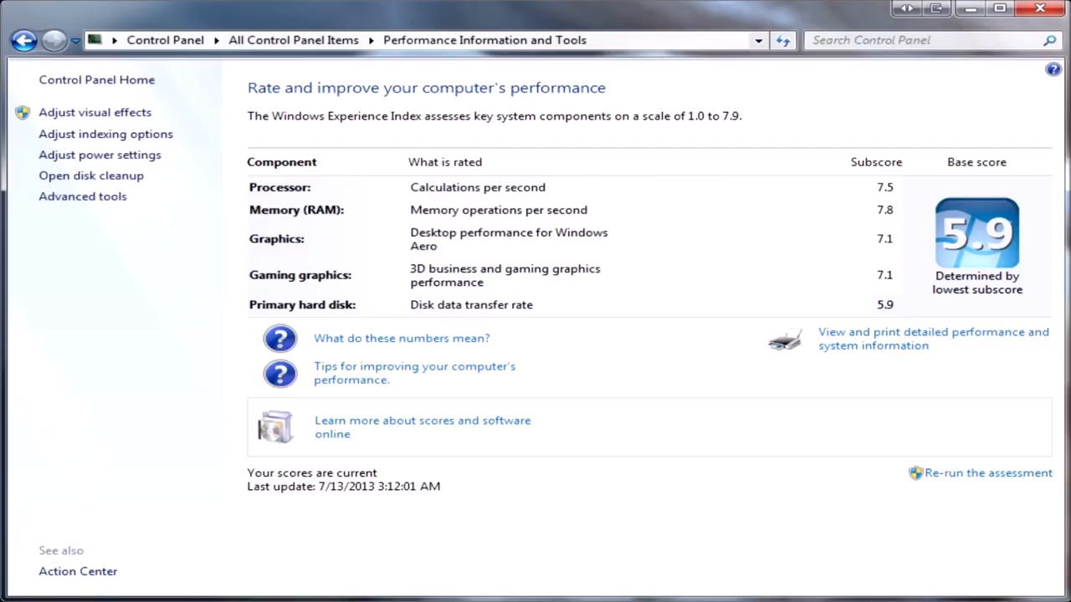
Close the Performance Information and Tools window, returning to the Windows 10 desktop
click(1039, 8)
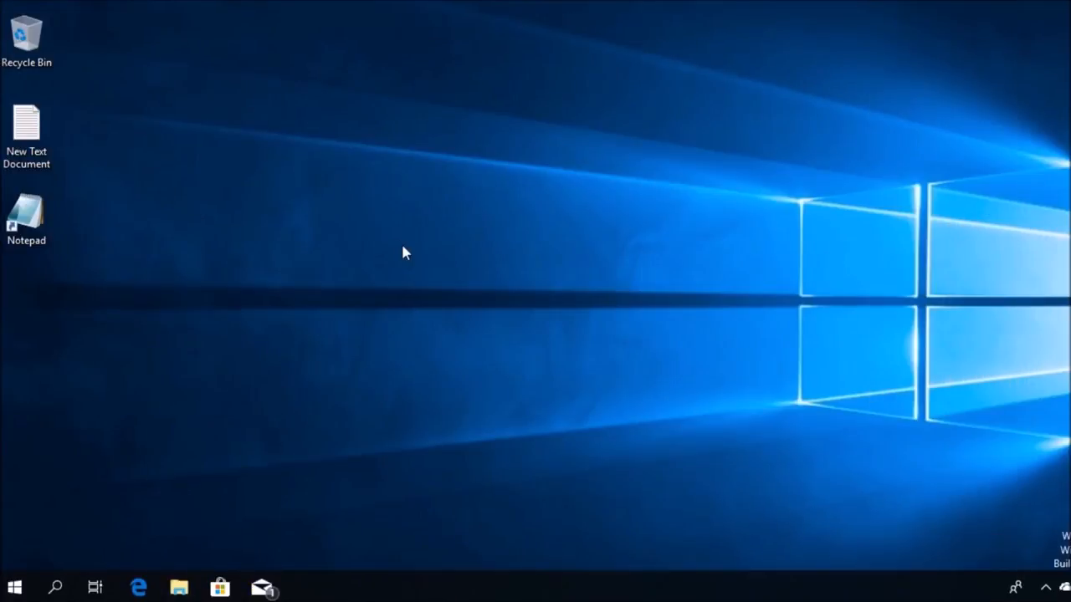